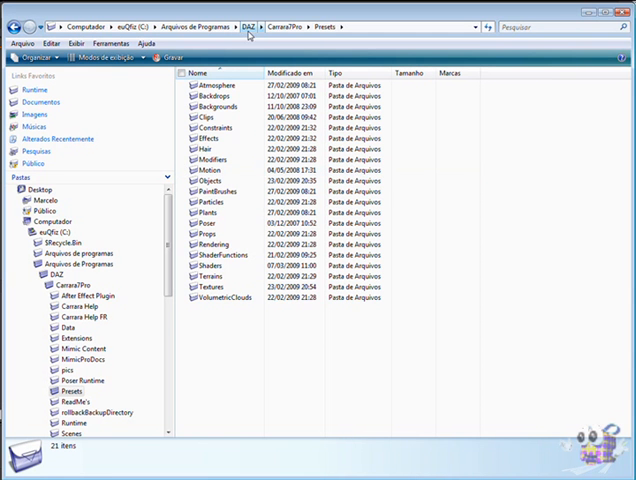
Open the PaintBrushes folder inside Carrara's Presets directory
left_click(290, 28)
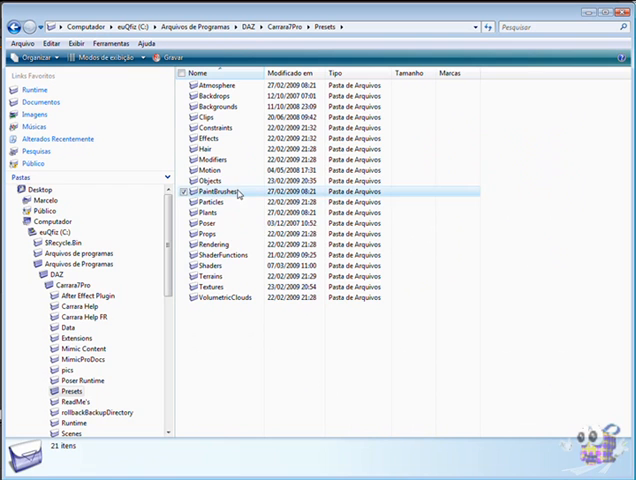
double_click(212, 192)
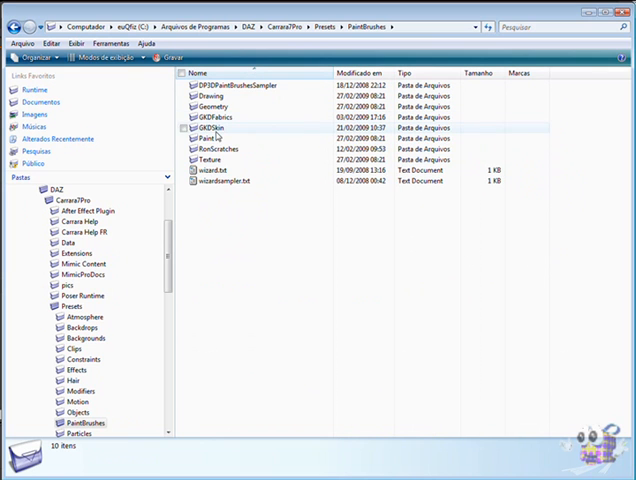
Create a new folder named Teste_Brush in PaintBrushes and open it
right_click(212, 224)
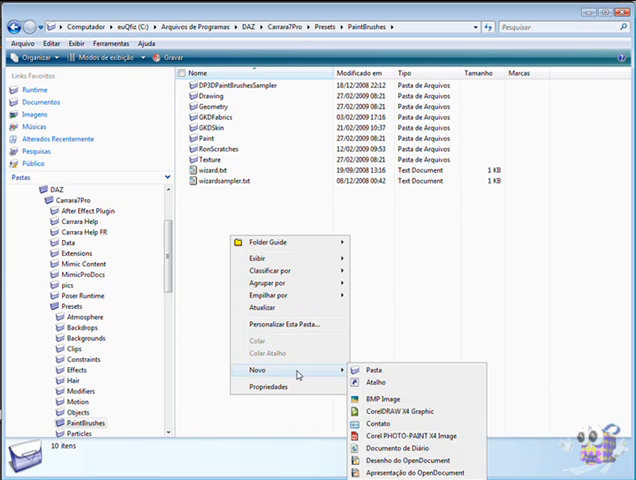
left_click(360, 376)
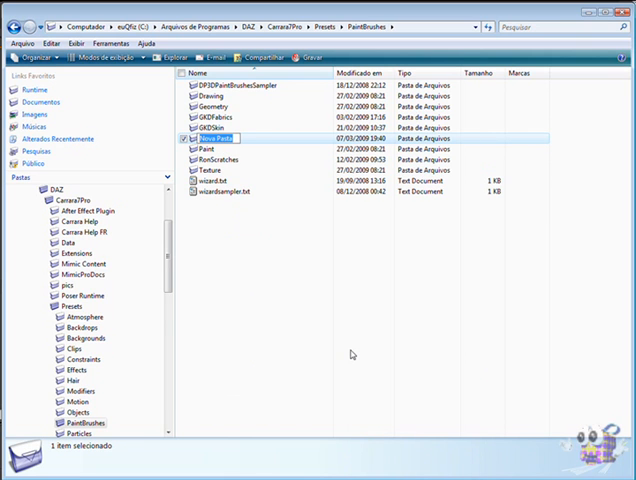
type("Teste_Brush")
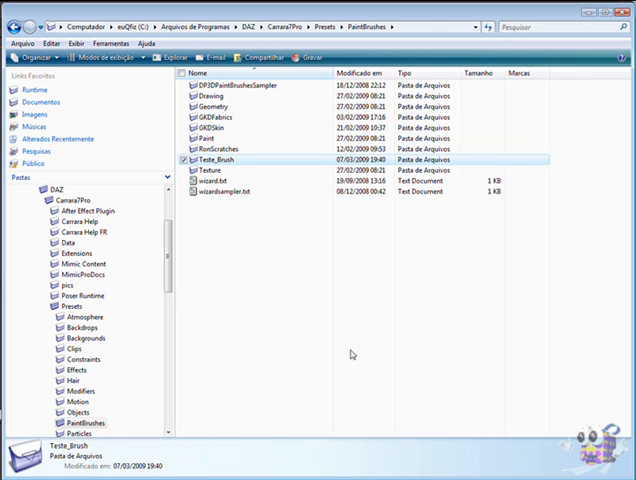
double_click(210, 156)
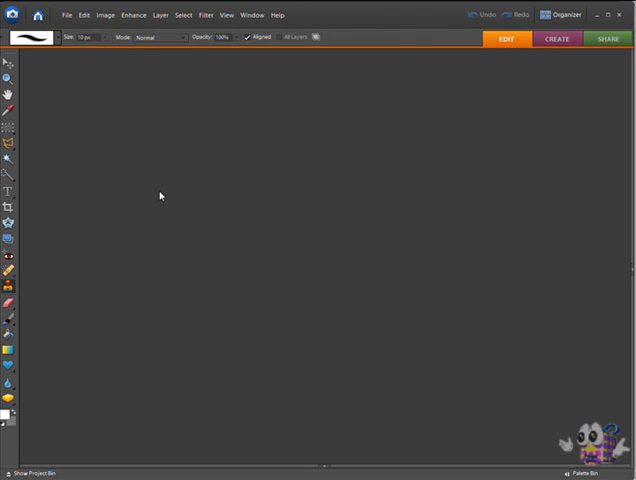
Create a new blank 512 × 512 pixel document with a transparent background
left_click(66, 14)
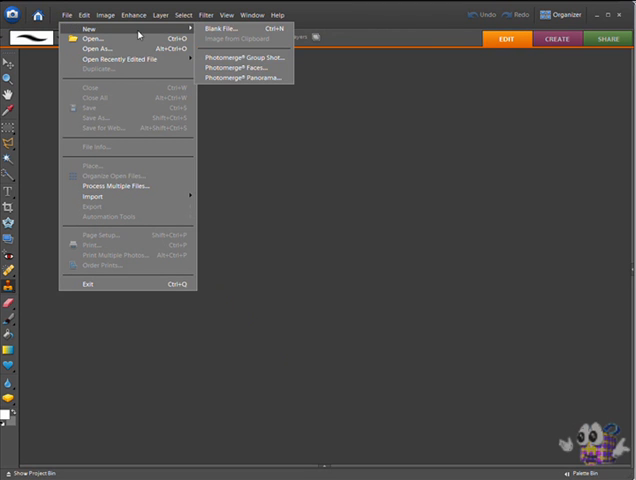
left_click(222, 28)
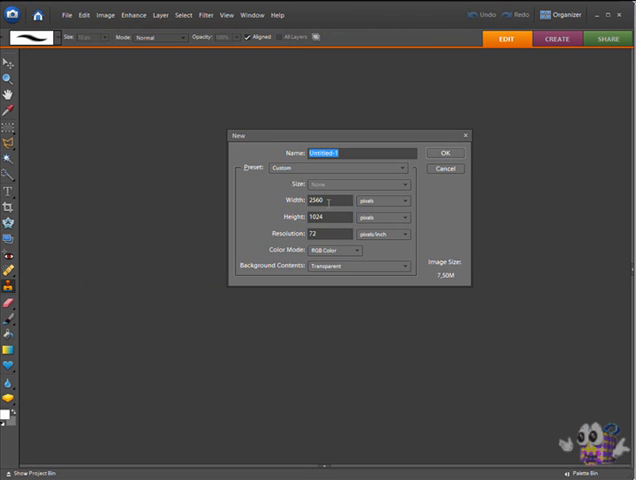
type("512")
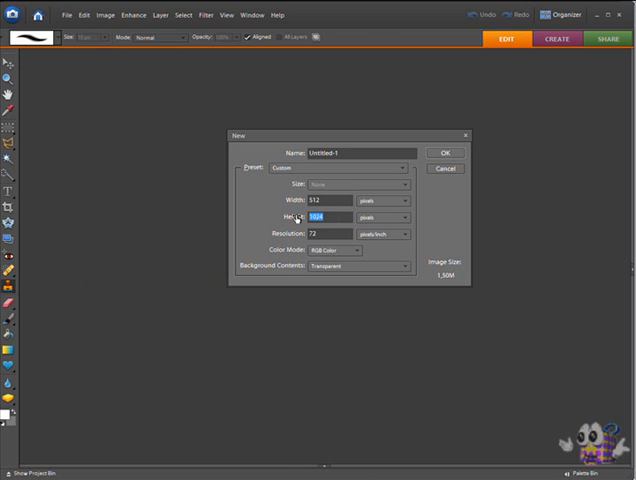
type("512")
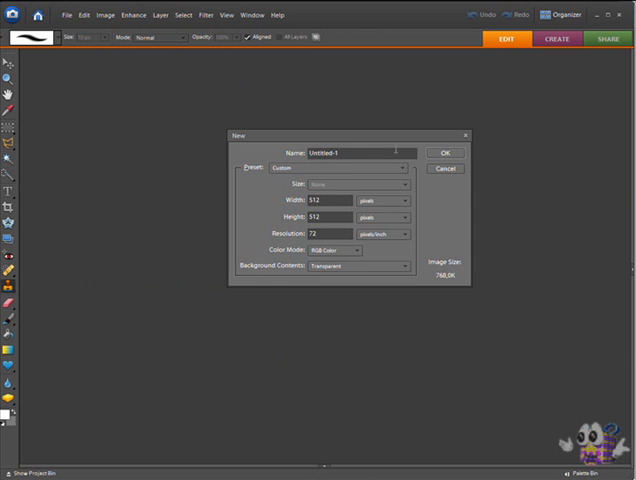
left_click(444, 152)
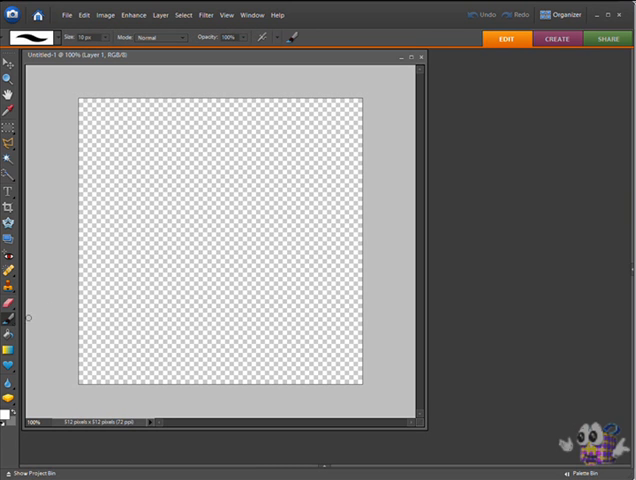
mouse_move(196, 216)
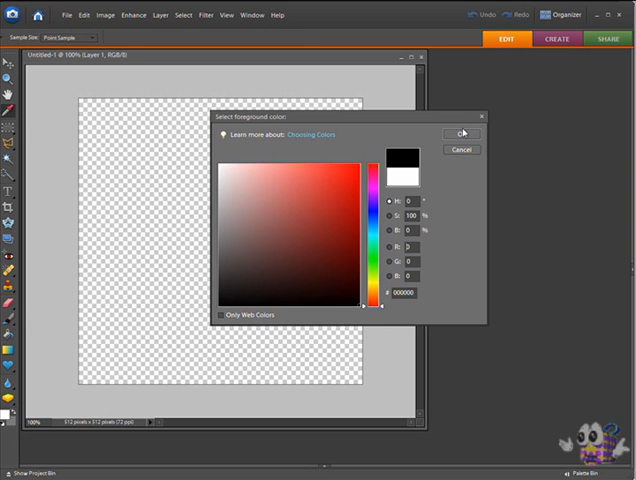
Set the foreground colour to black for painting diagonal strokes
left_click(458, 132)
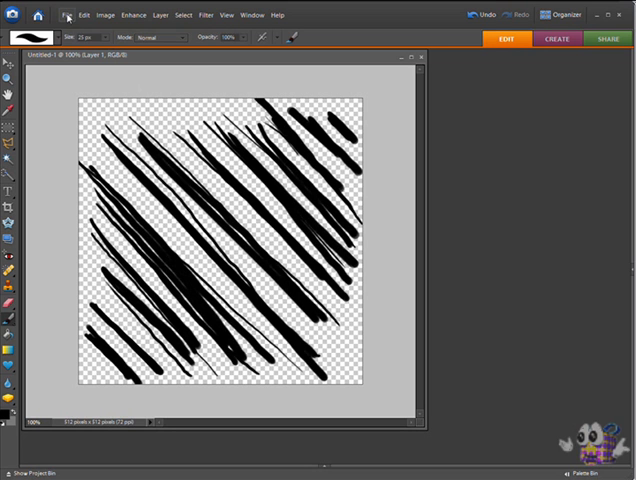
Export the stroke image via Save for Web as scratch.png in Teste_Brush
left_click(66, 16)
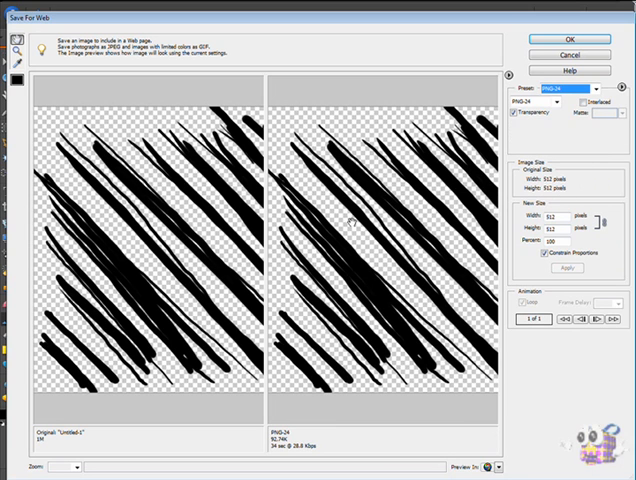
left_click(570, 32)
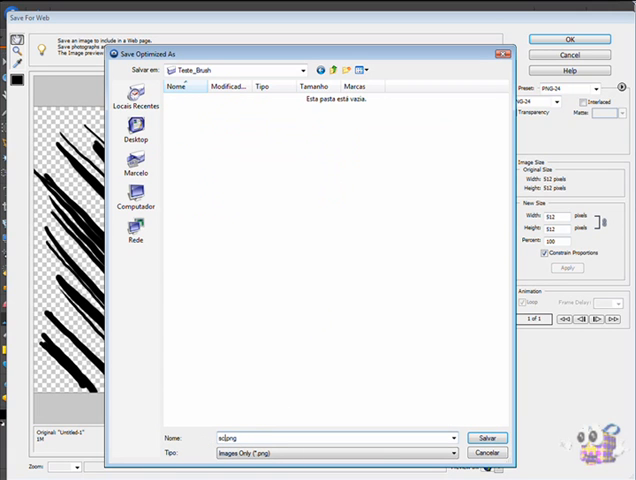
type("scratch.png")
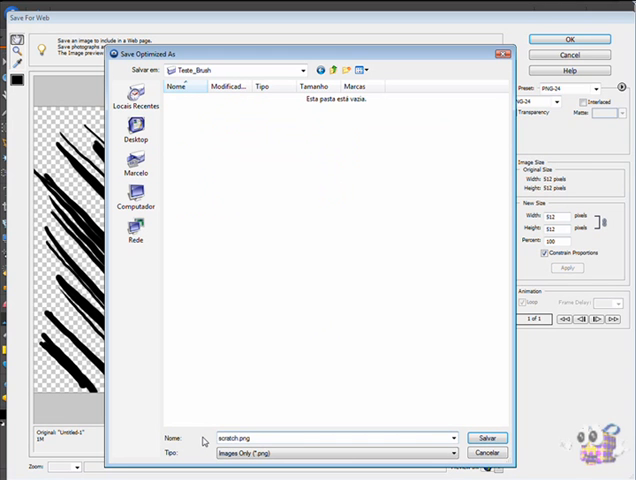
left_click(492, 436)
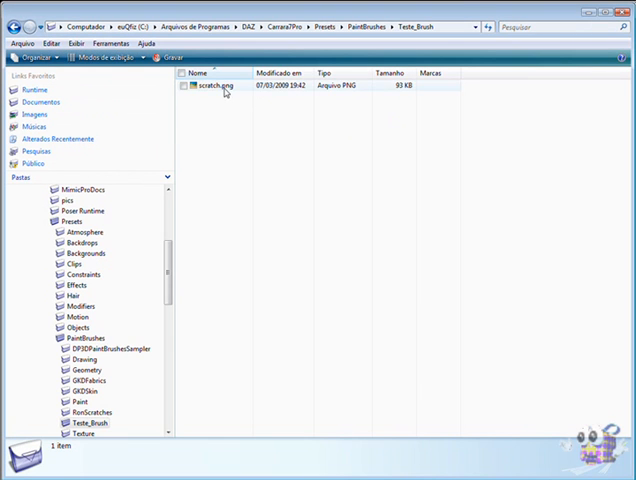
Check scratch.png in the Teste_Brush folder
right_click(208, 96)
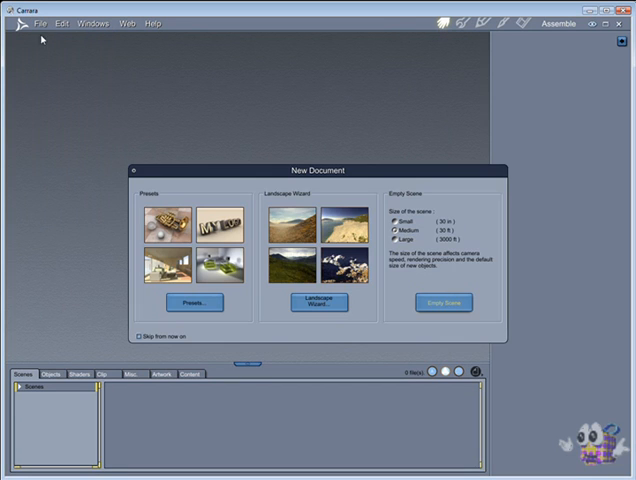
Insert a cube primitive and start 3D painting on it
left_click(442, 302)
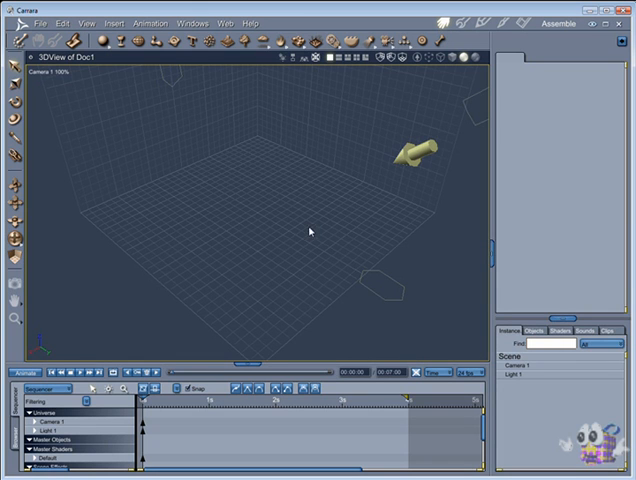
mouse_move(98, 62)
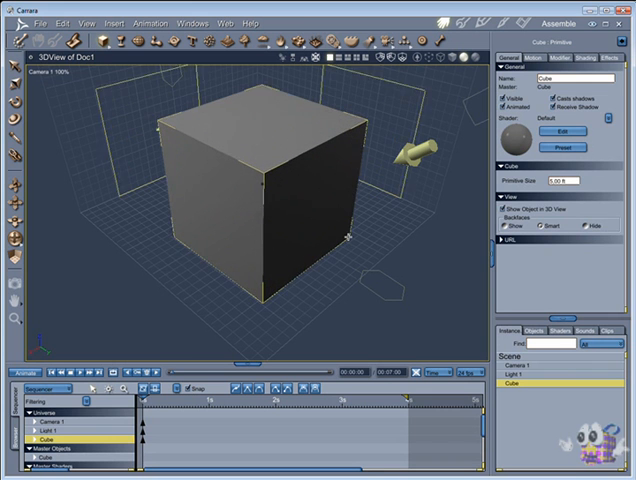
left_click(280, 200)
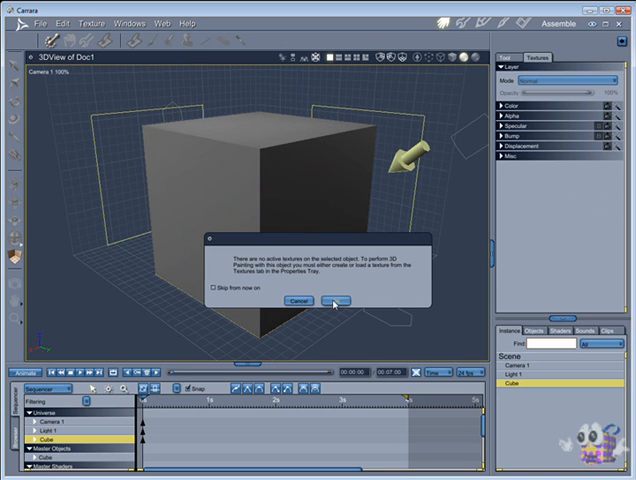
Dismiss the no-texture notice and create a new texture for the cube's Color channel
left_click(356, 300)
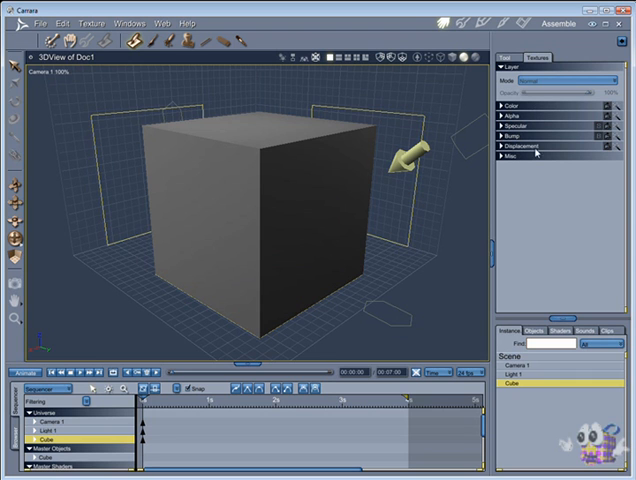
left_click(504, 156)
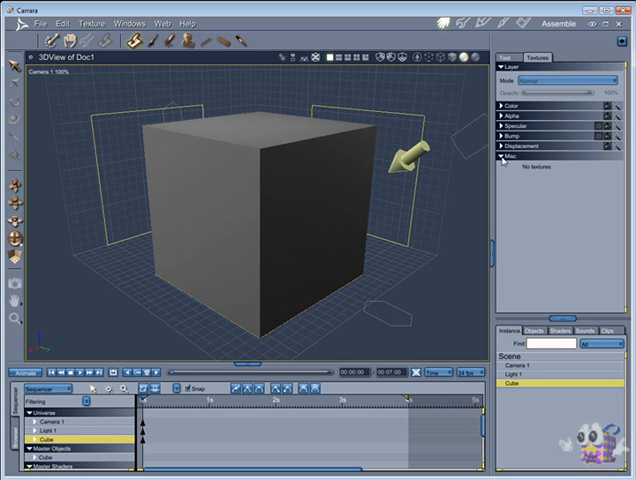
left_click(516, 104)
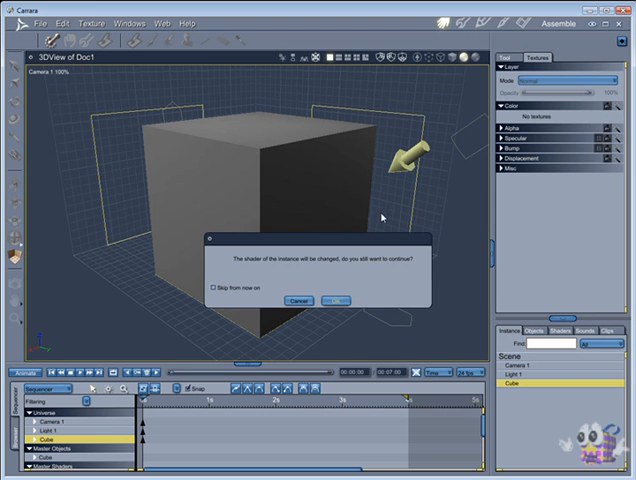
Accept the shader change and save the texture as Cube Color.psd in GKDTextures
left_click(342, 300)
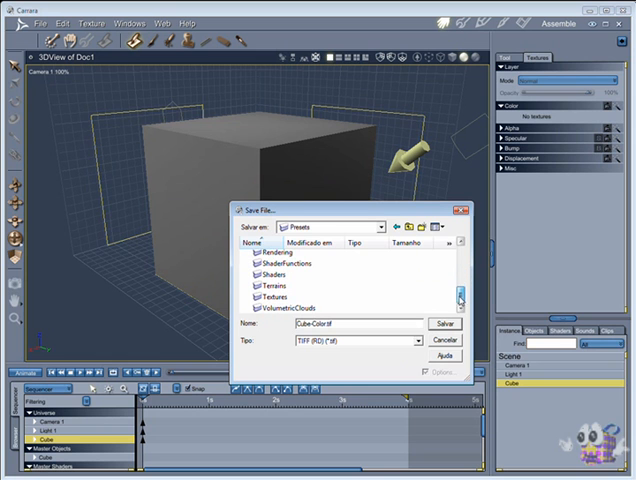
double_click(290, 292)
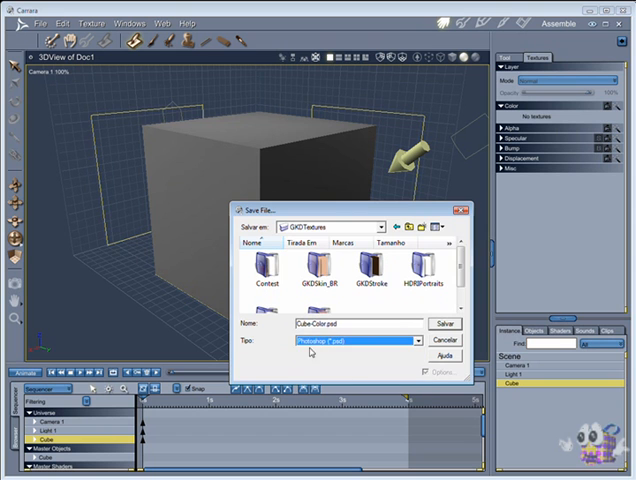
left_click(440, 328)
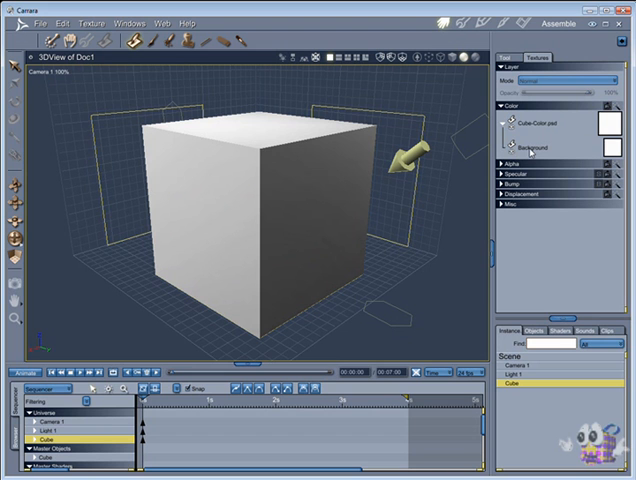
Show the background as checkered and add a new Layer 1 ready for painting
left_click(540, 148)
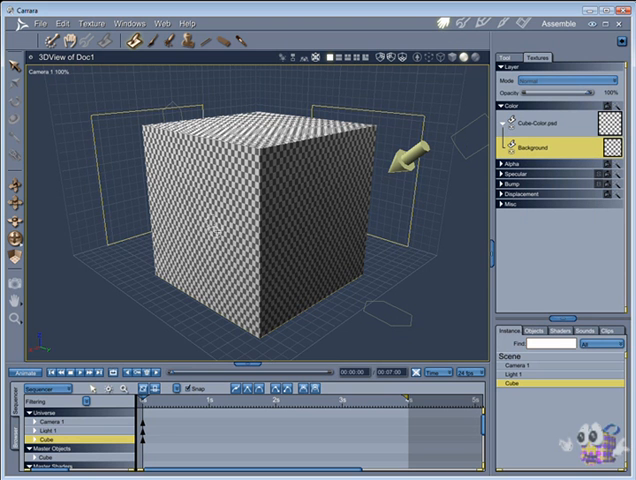
right_click(550, 150)
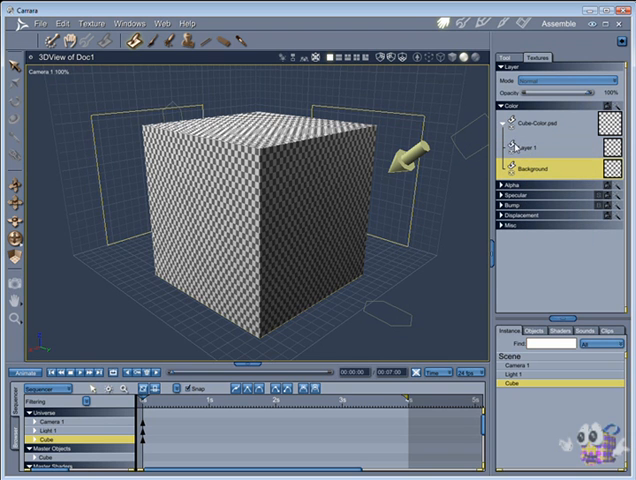
left_click(540, 148)
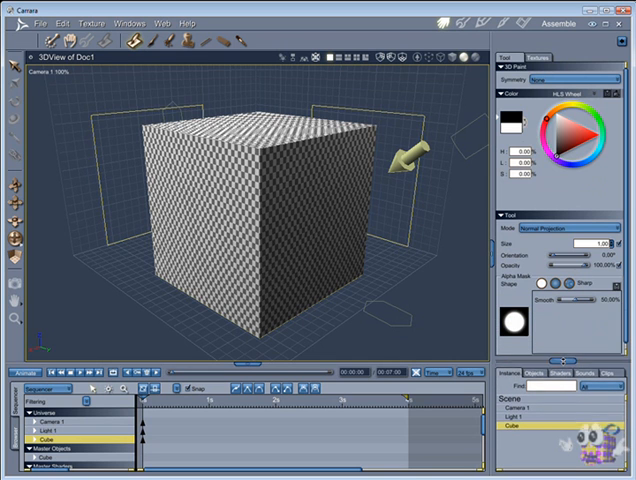
mouse_move(542, 202)
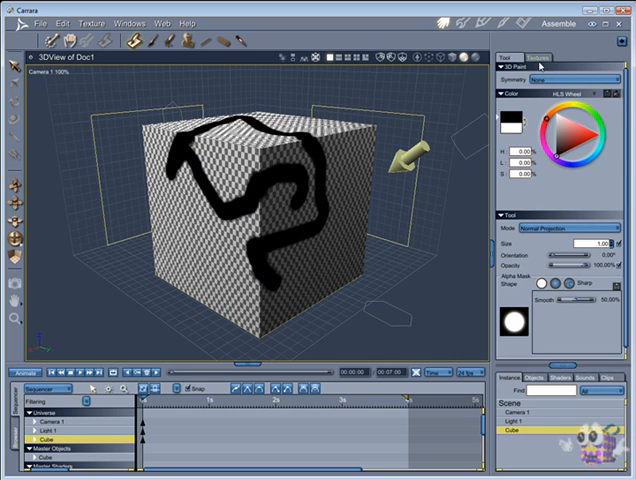
Show the texture's layer list to add another layer above Layer 1
left_click(532, 56)
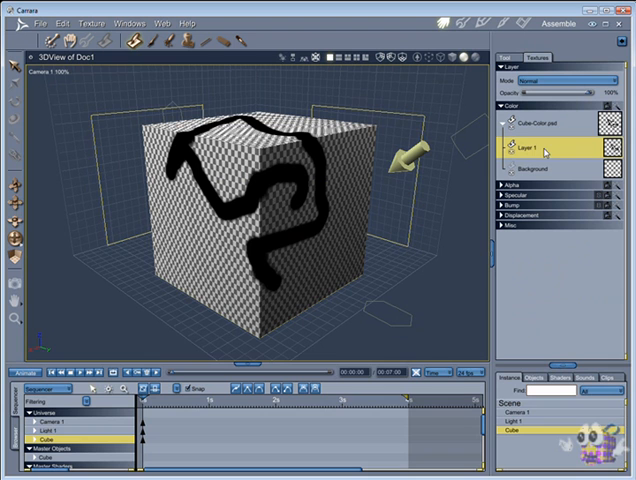
mouse_move(560, 148)
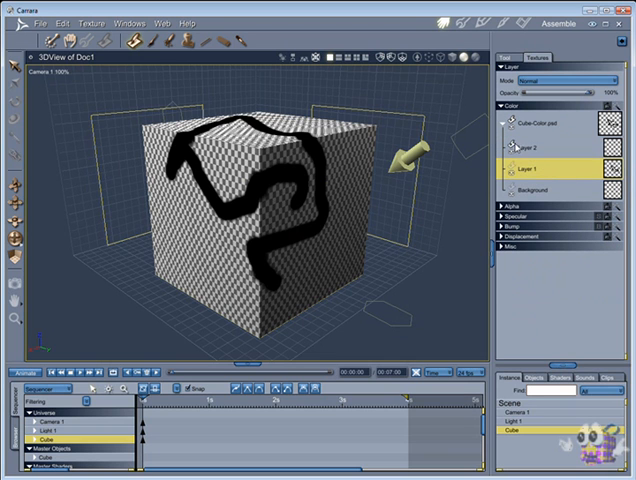
left_click(540, 148)
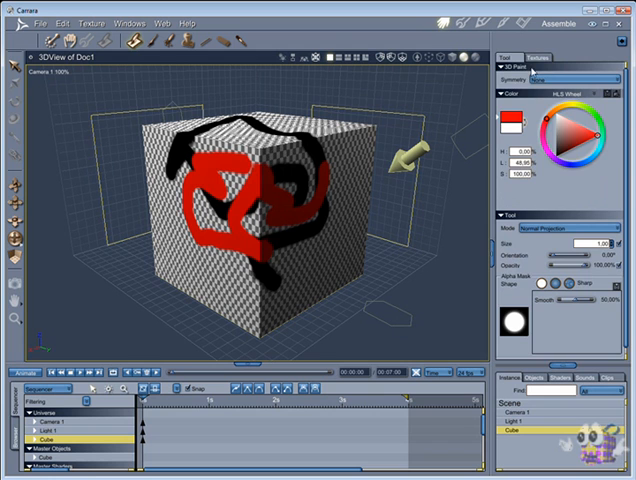
left_click(536, 60)
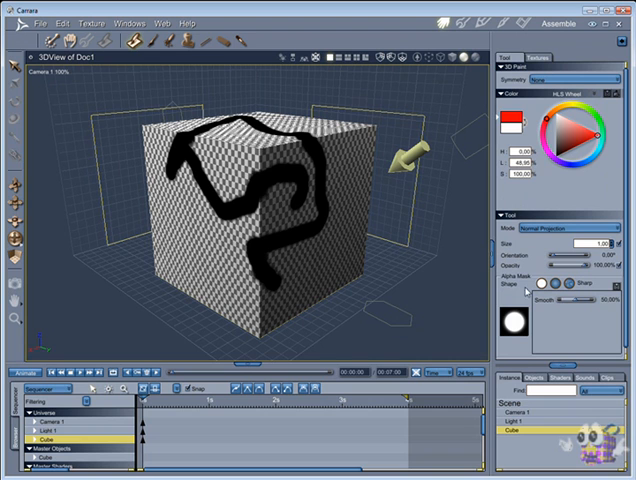
mouse_move(512, 284)
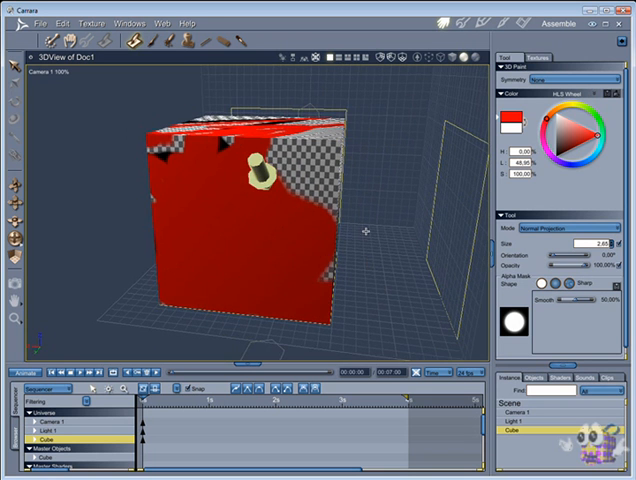
Switch the brush to a different colour after covering most of the cube in red
left_click(592, 138)
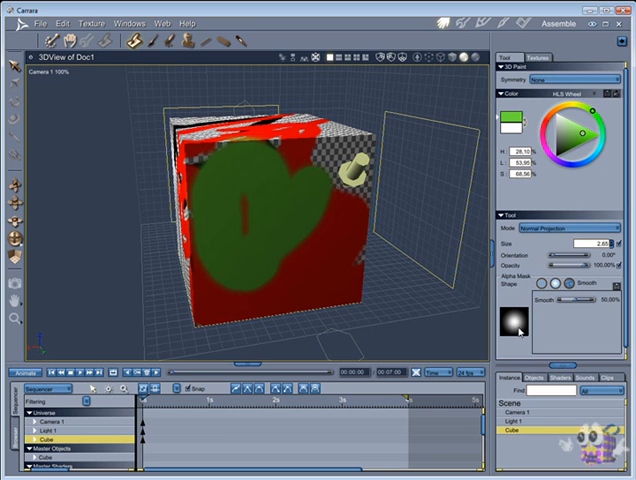
Choose the texture layer to receive the orange and green brush strokes
left_click(538, 58)
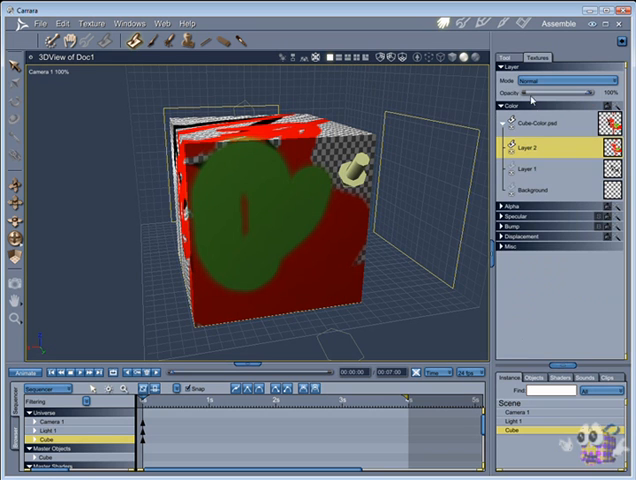
mouse_move(580, 174)
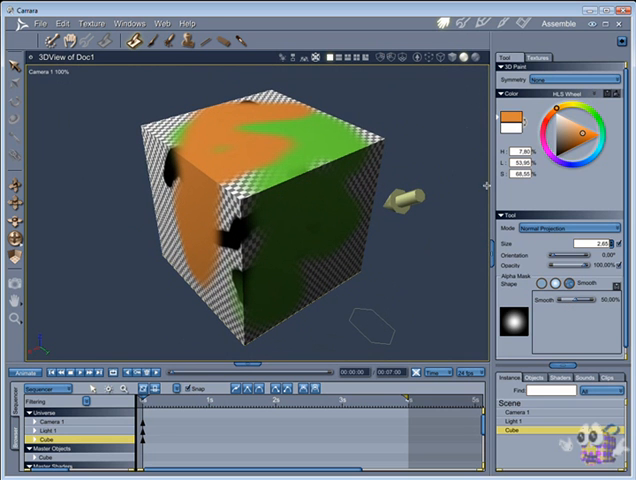
left_click(554, 58)
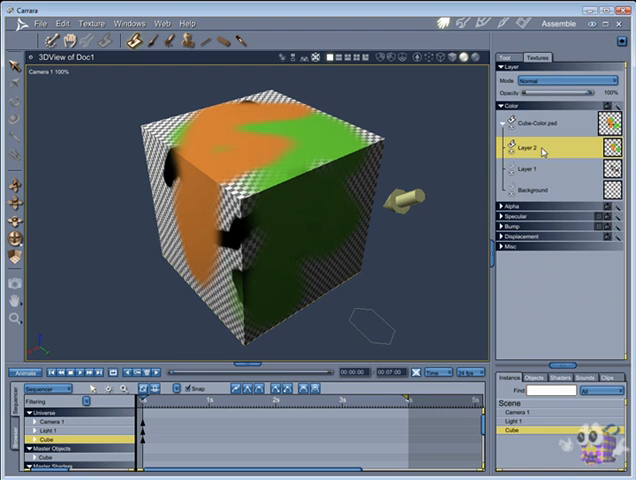
mouse_move(558, 176)
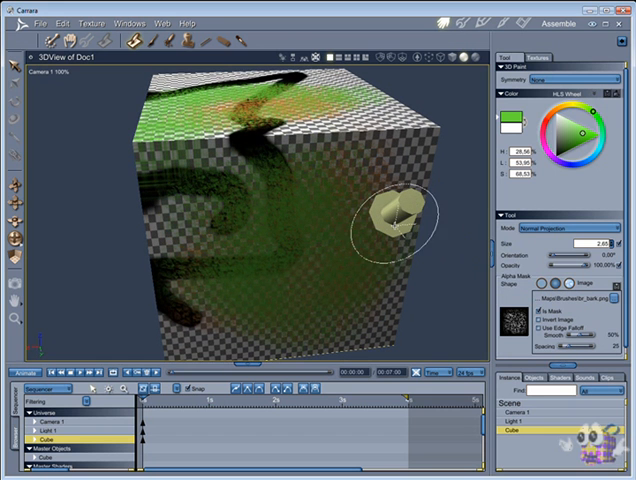
Select the layer for the translucent green paint and dark curving strokes
left_click(540, 56)
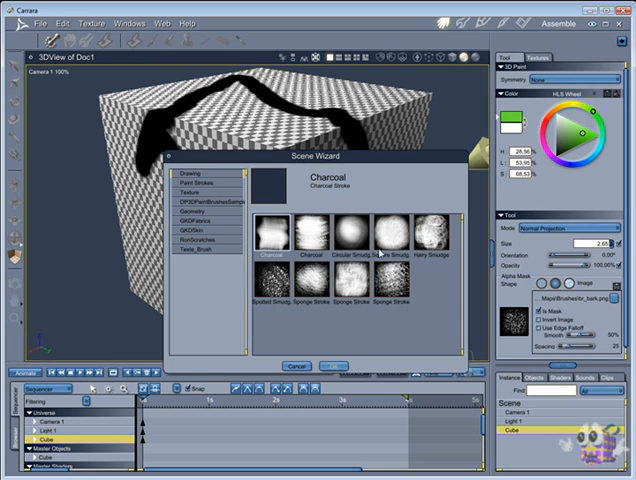
Browse past the Charcoal category to the Fabric group and choose the Fabric_02 brush
left_click(196, 184)
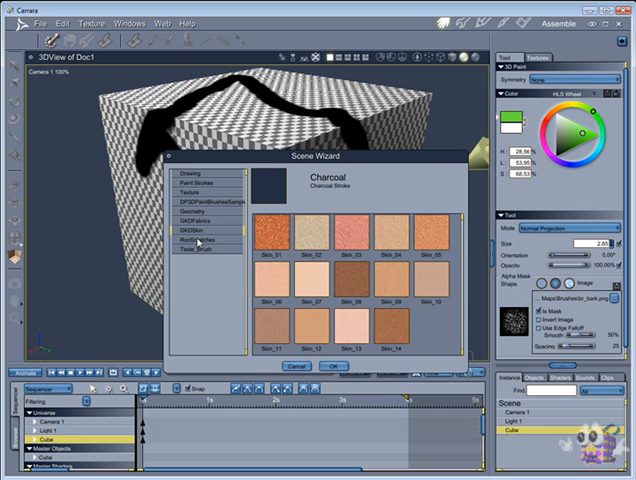
left_click(204, 220)
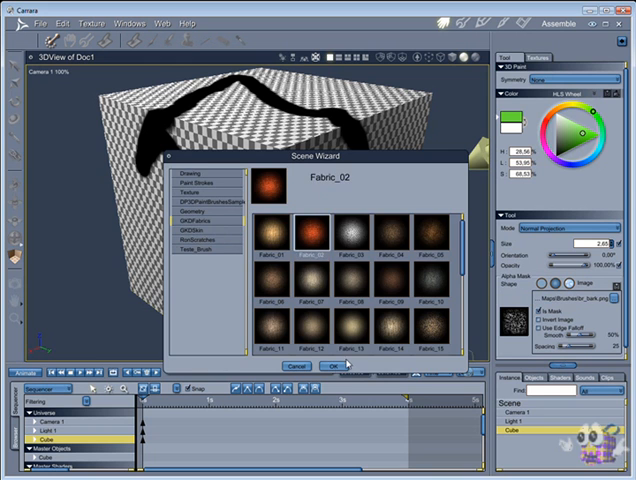
left_click(334, 368)
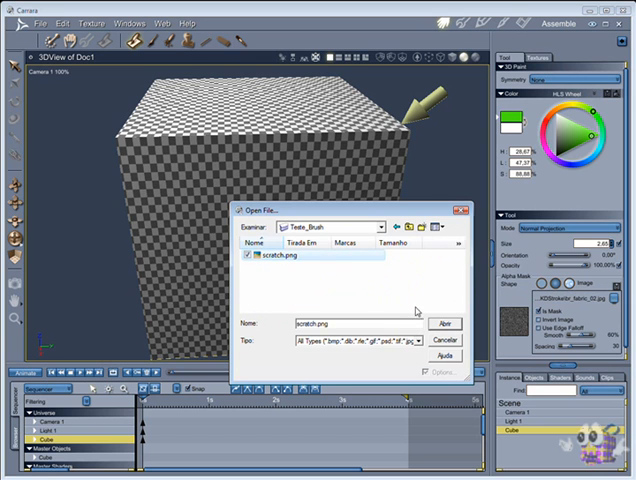
Load scratch.png from the Teste_Brush folder as the brush shape
left_click(444, 324)
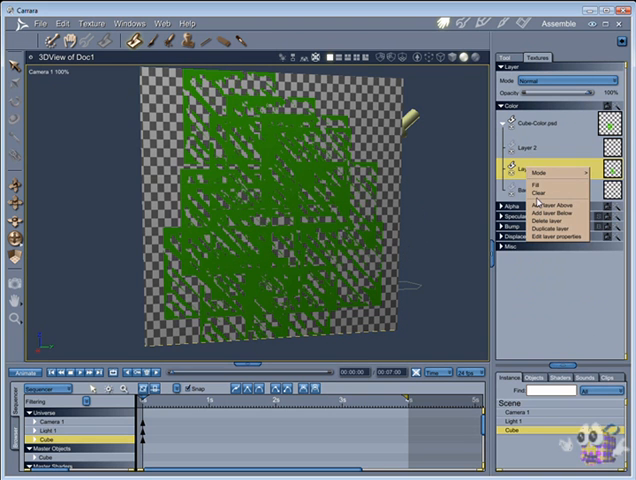
Clear the green scratch paint from the layer and paint pale streaks down the cube's front
left_click(536, 196)
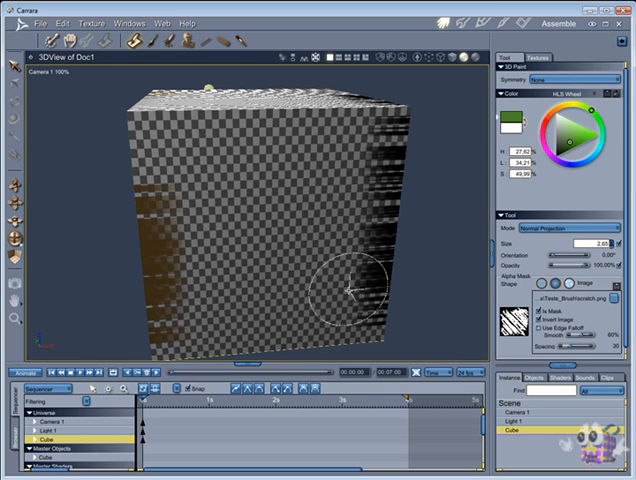
left_click_drag(350, 290, 156, 200)
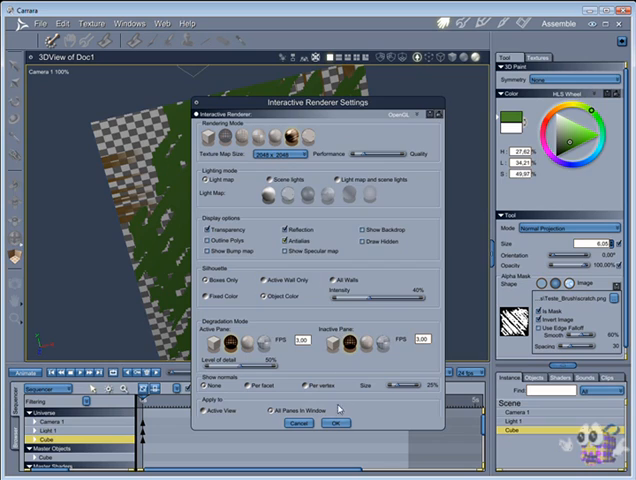
Change the viewport's texture display option in the Interactive Renderer Settings
left_click(336, 420)
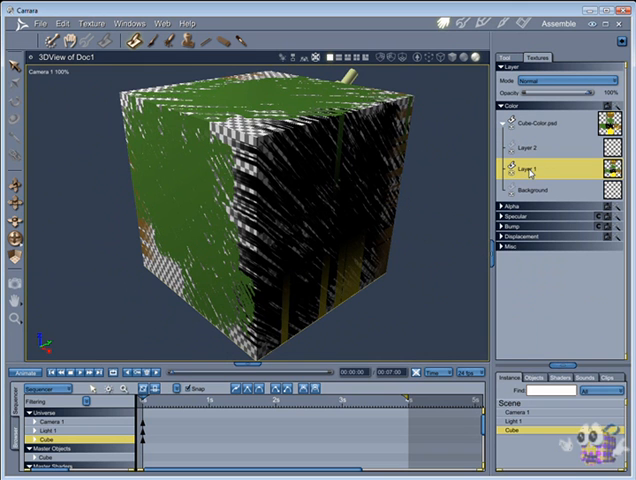
Select Layer 2 in the texture layers list
left_click(544, 150)
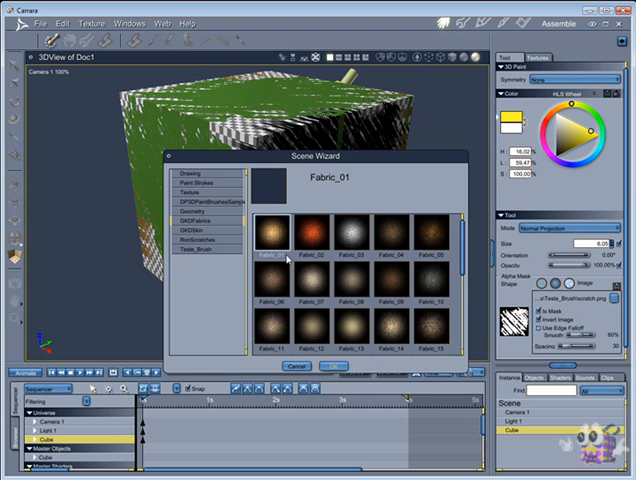
Choose the Fabric_01 brush preset for painting in yellow
left_click(276, 244)
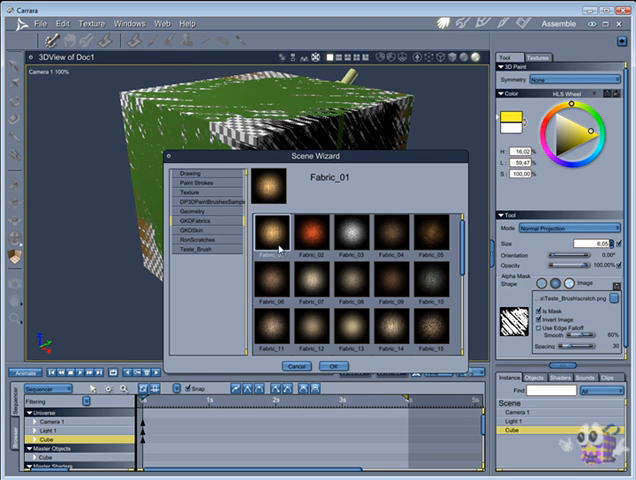
left_click(334, 364)
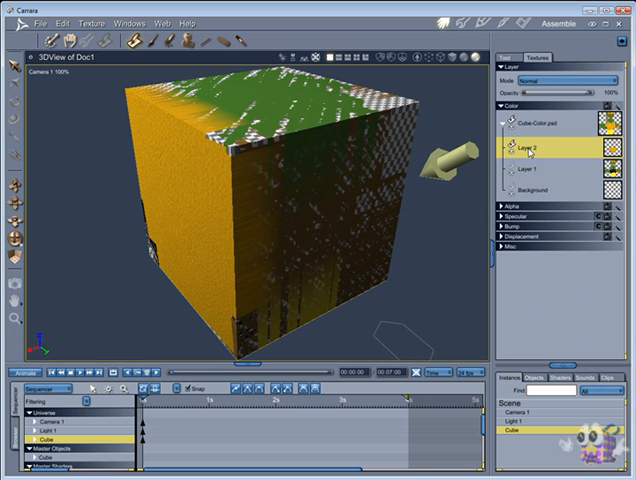
Give the yellow layer a new blend mode so the scratch pattern shows through
left_click(564, 80)
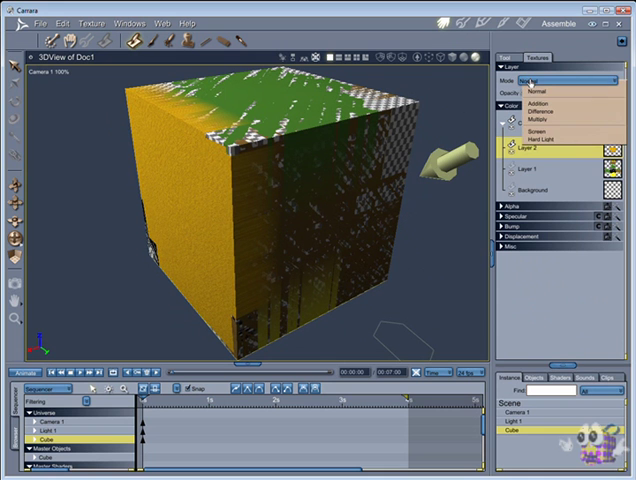
left_click(544, 104)
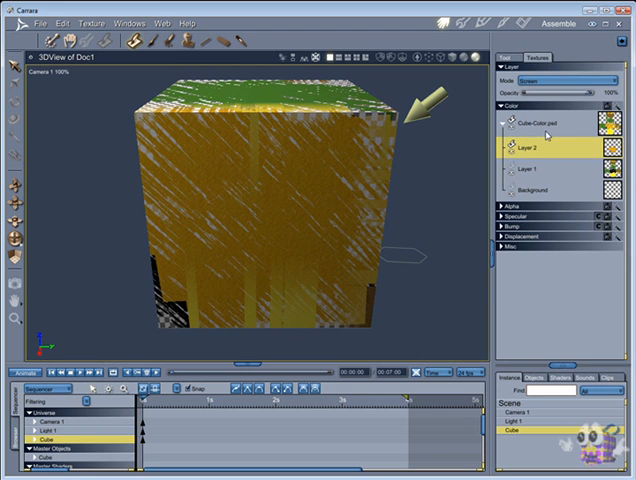
left_click(576, 80)
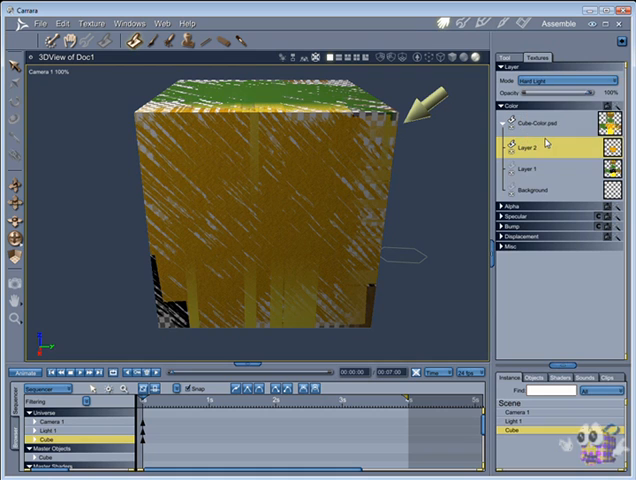